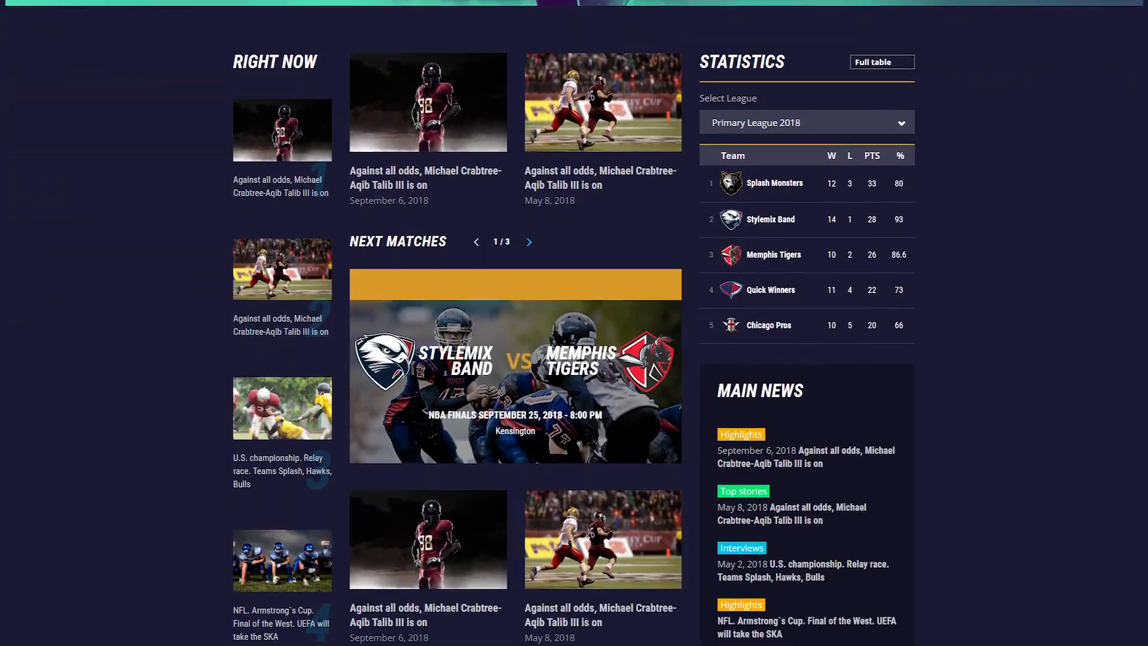
# - Upload and install the Splash theme from splash_3.8.1.zip under Appearance > Themes
pyautogui.scroll(-3)
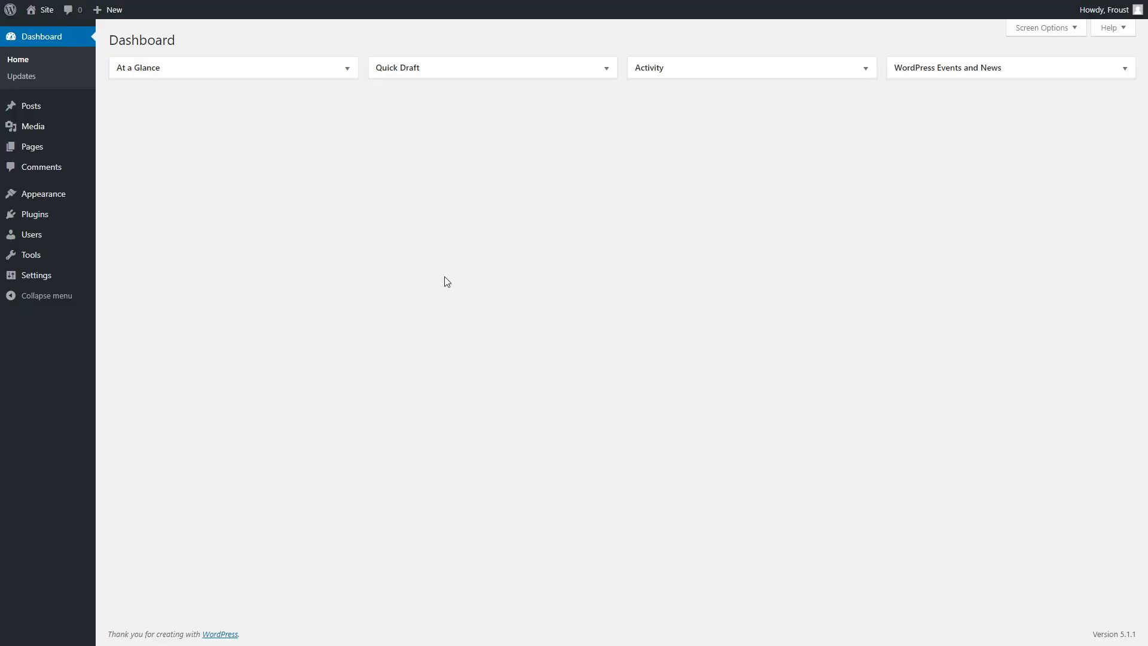
pyautogui.click(42, 193)
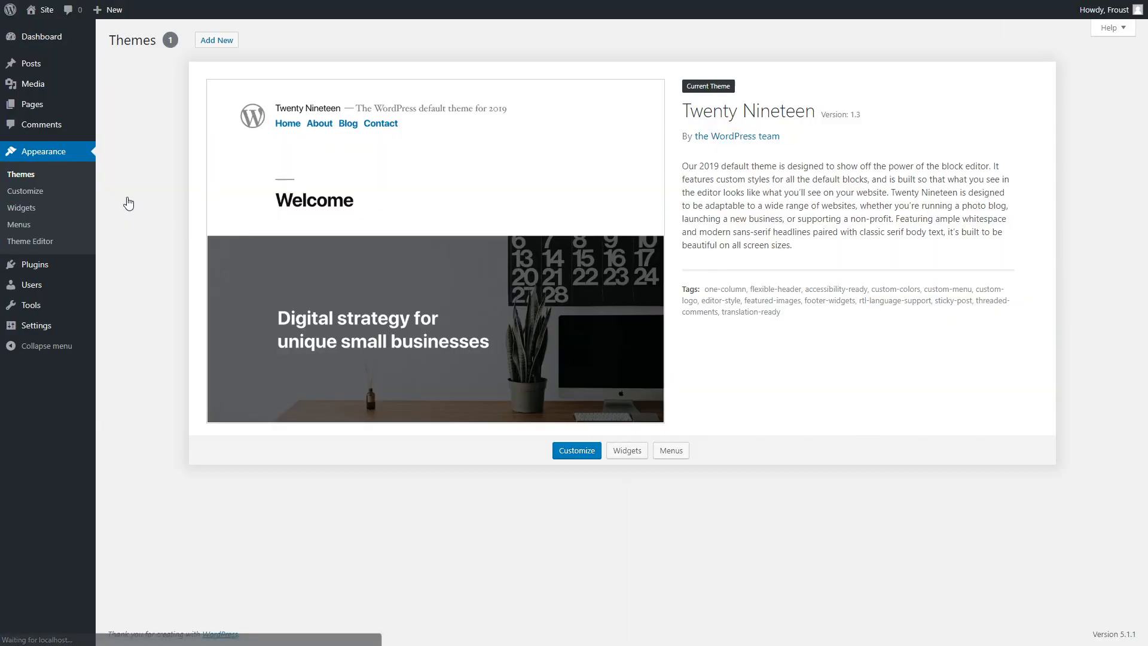
pyautogui.click(215, 39)
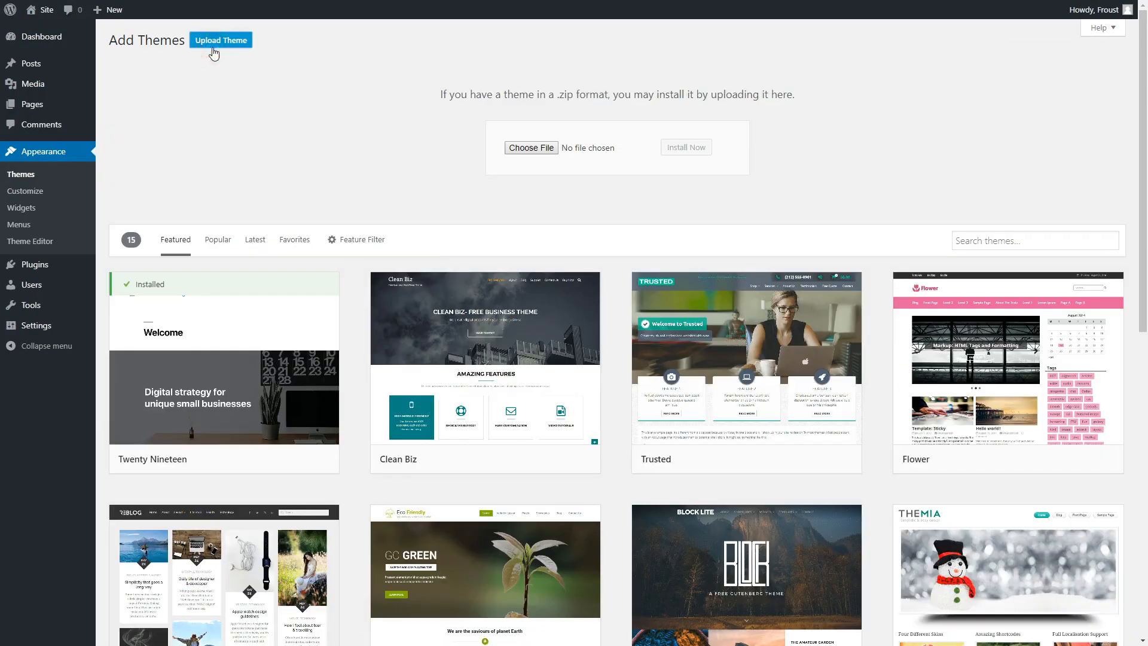
pyautogui.click(684, 147)
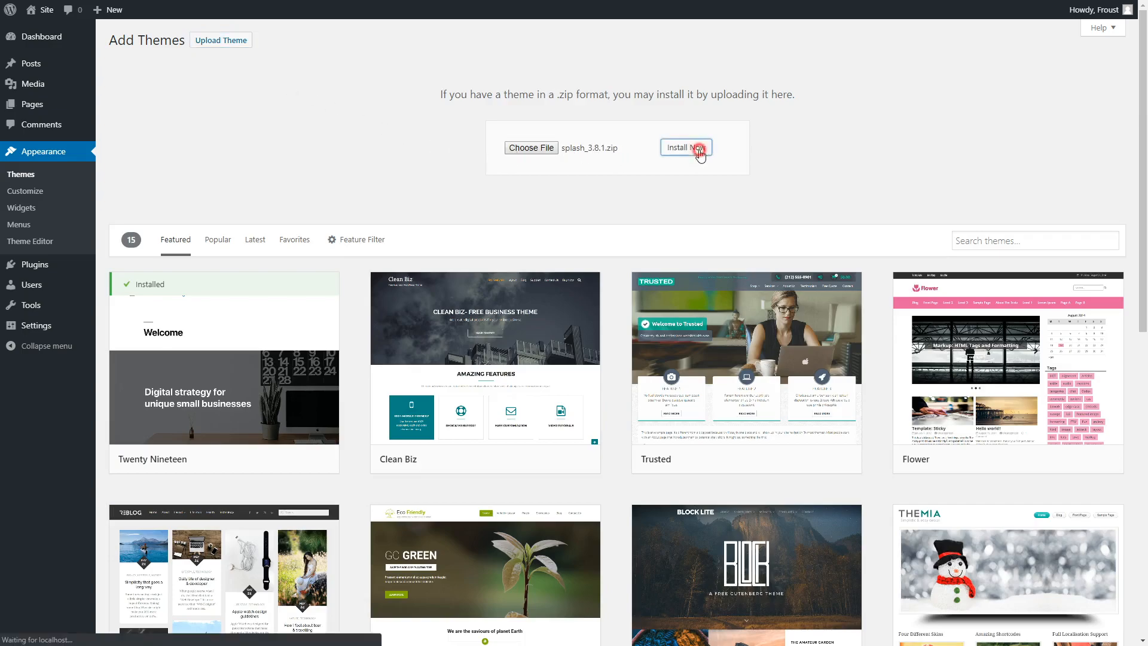
pyautogui.click(685, 147)
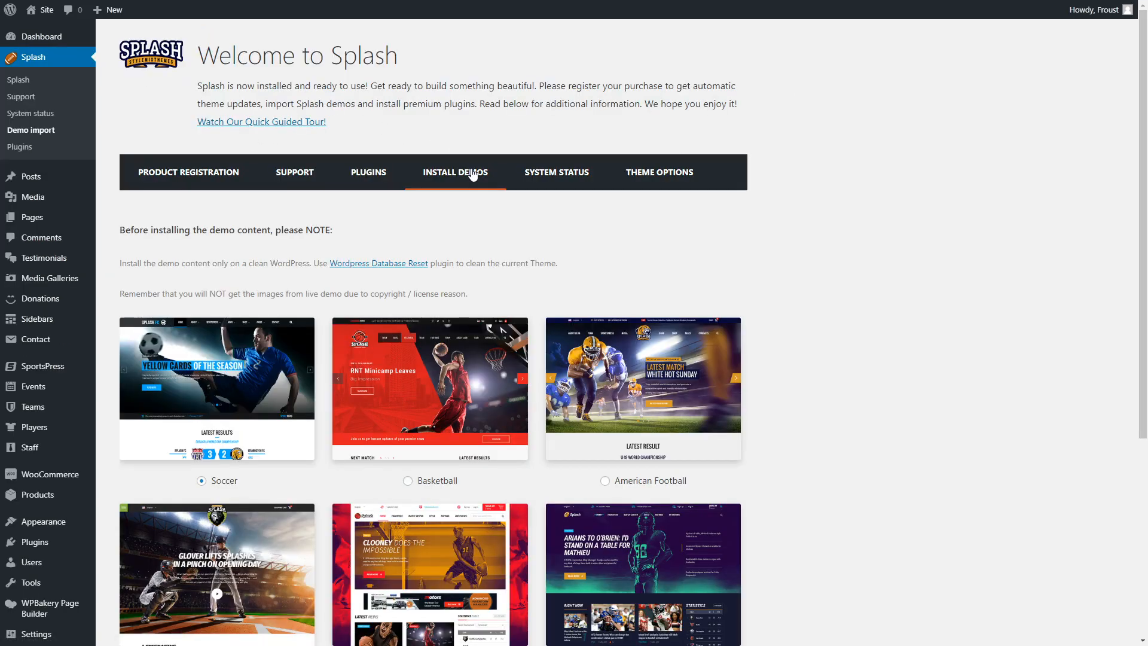
# - Import the Football Magazine demo and view the resulting live website
pyautogui.scroll(-3)
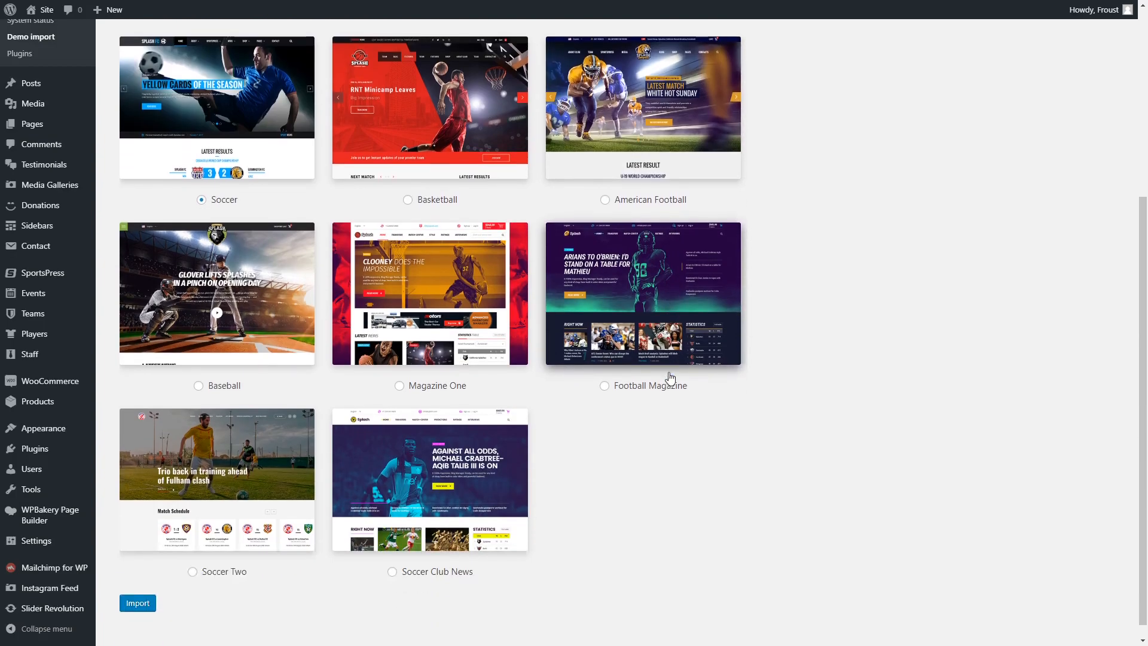
pyautogui.scroll(-3)
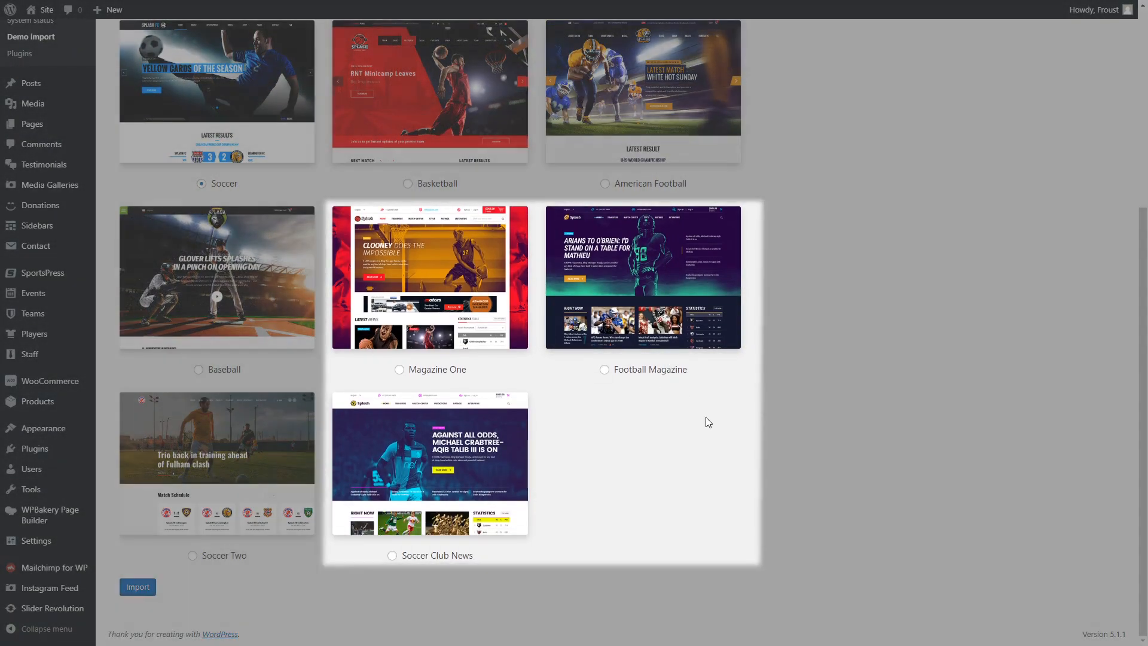
pyautogui.click(603, 369)
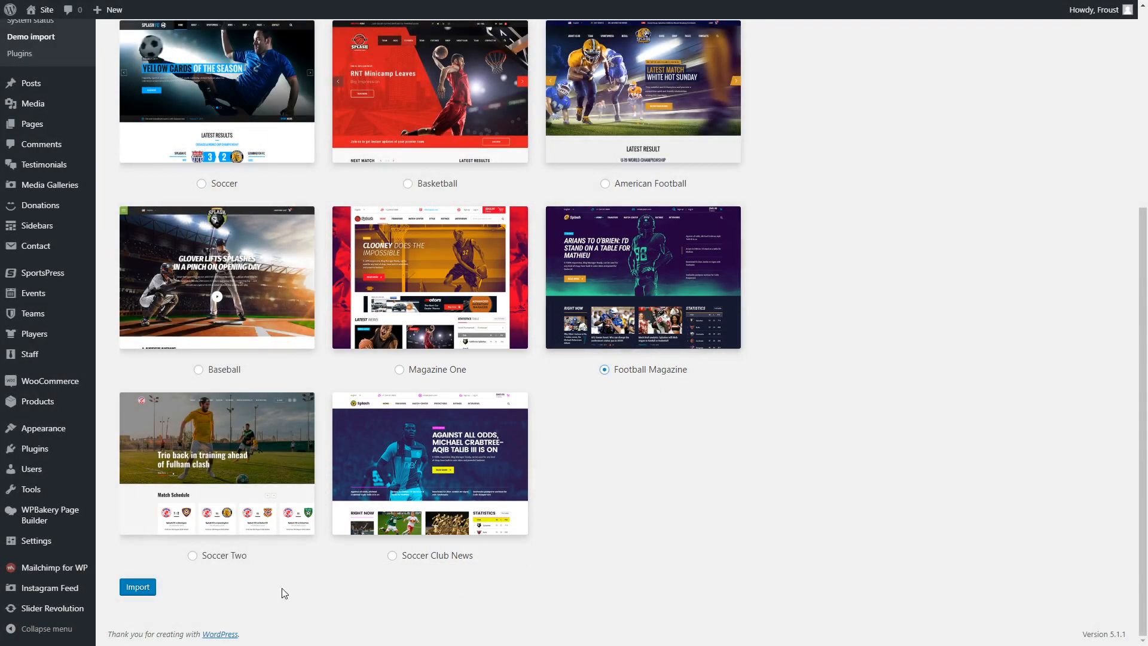
pyautogui.click(138, 586)
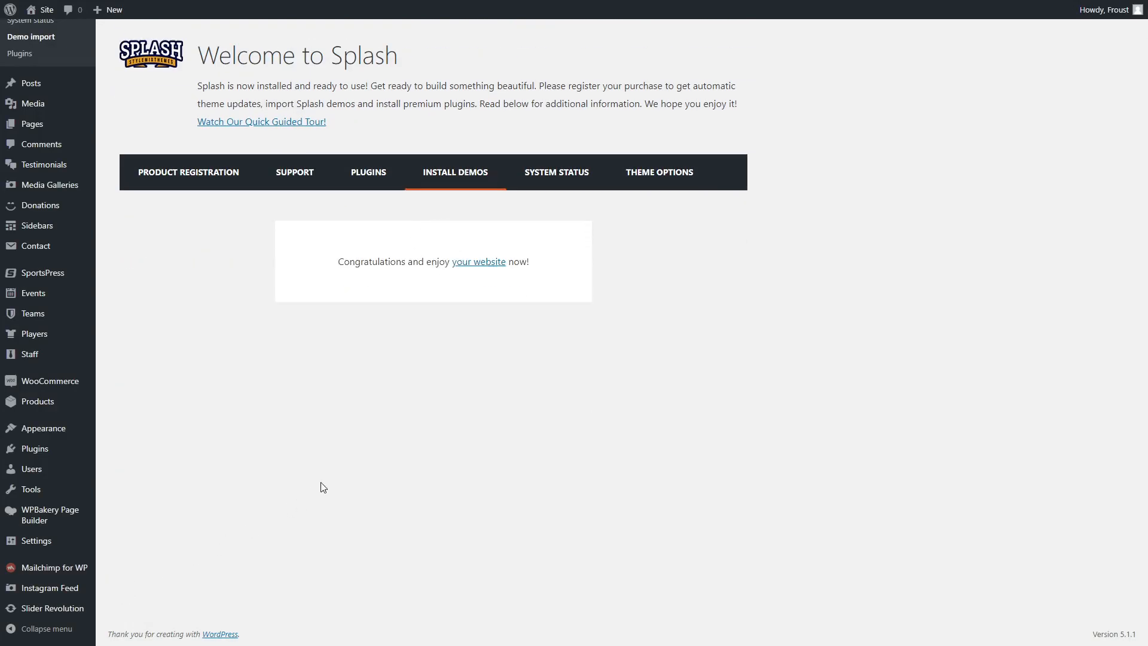
pyautogui.click(478, 261)
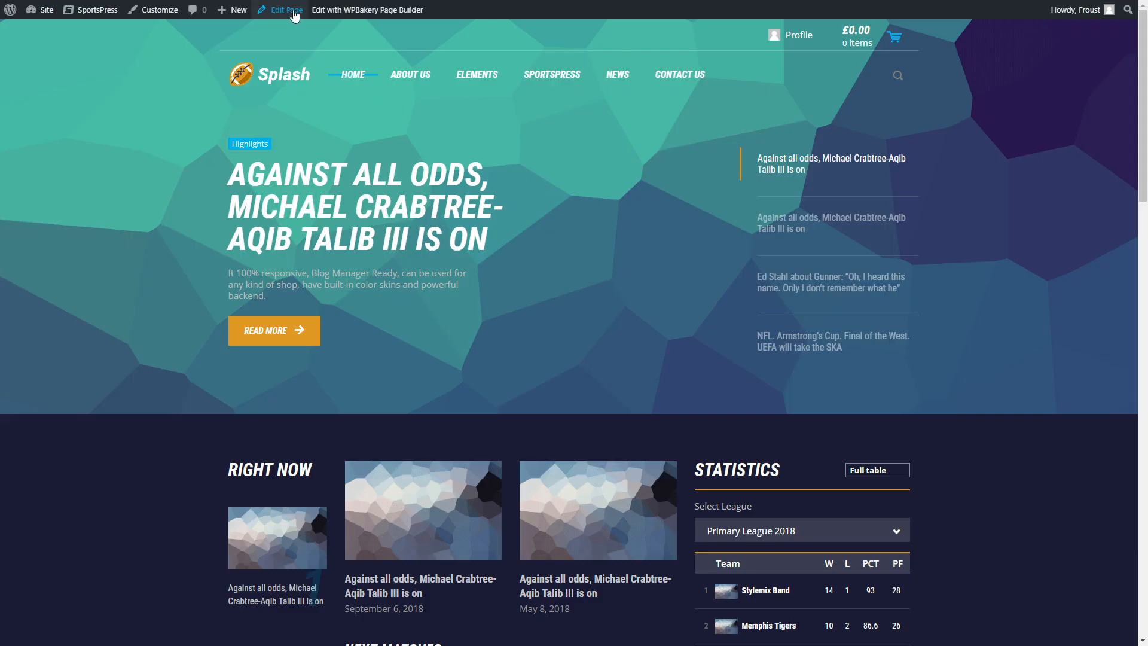
# - Set the Latest News Most Styles module to Order by Popular with a load more button
pyautogui.click(284, 10)
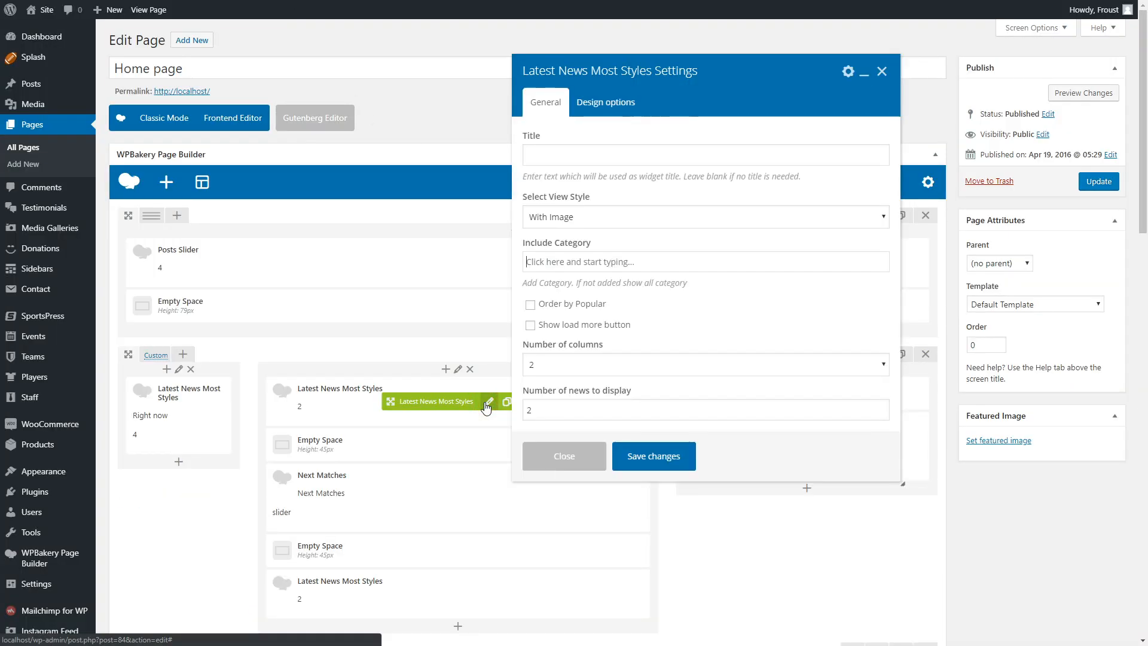
pyautogui.moveTo(774, 224)
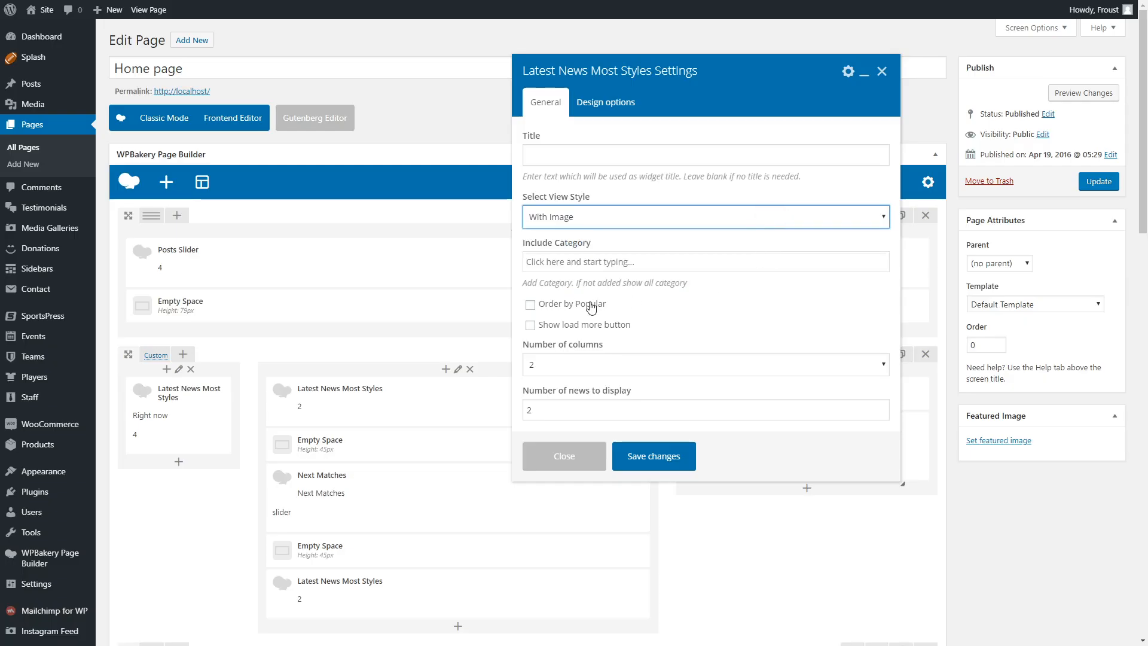
pyautogui.click(531, 325)
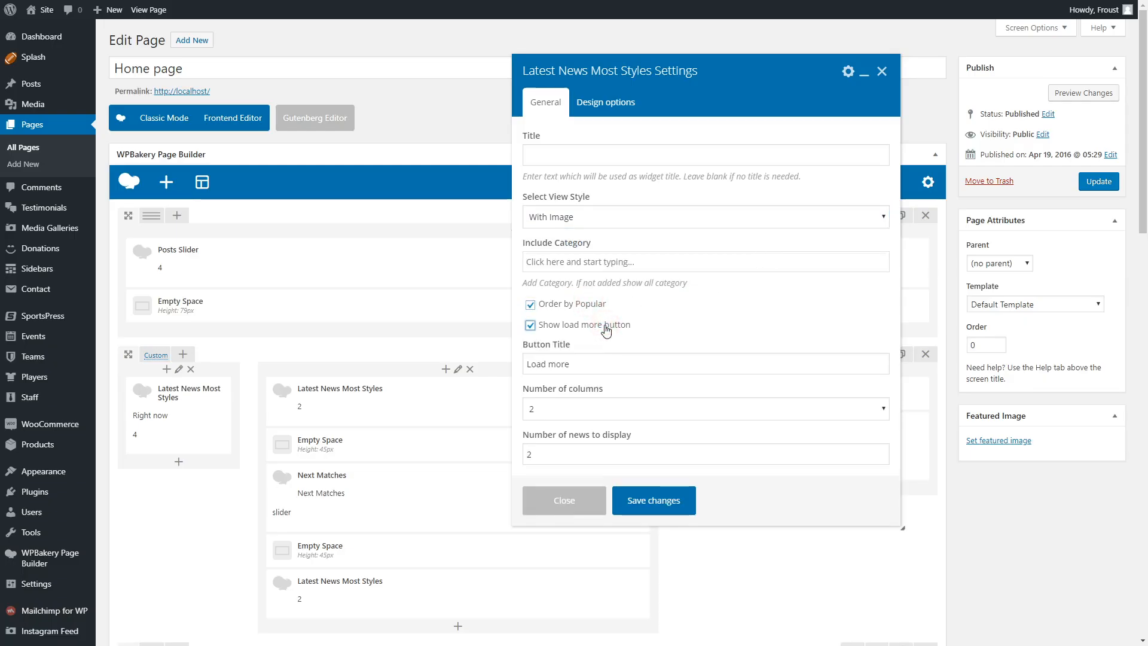
pyautogui.click(601, 408)
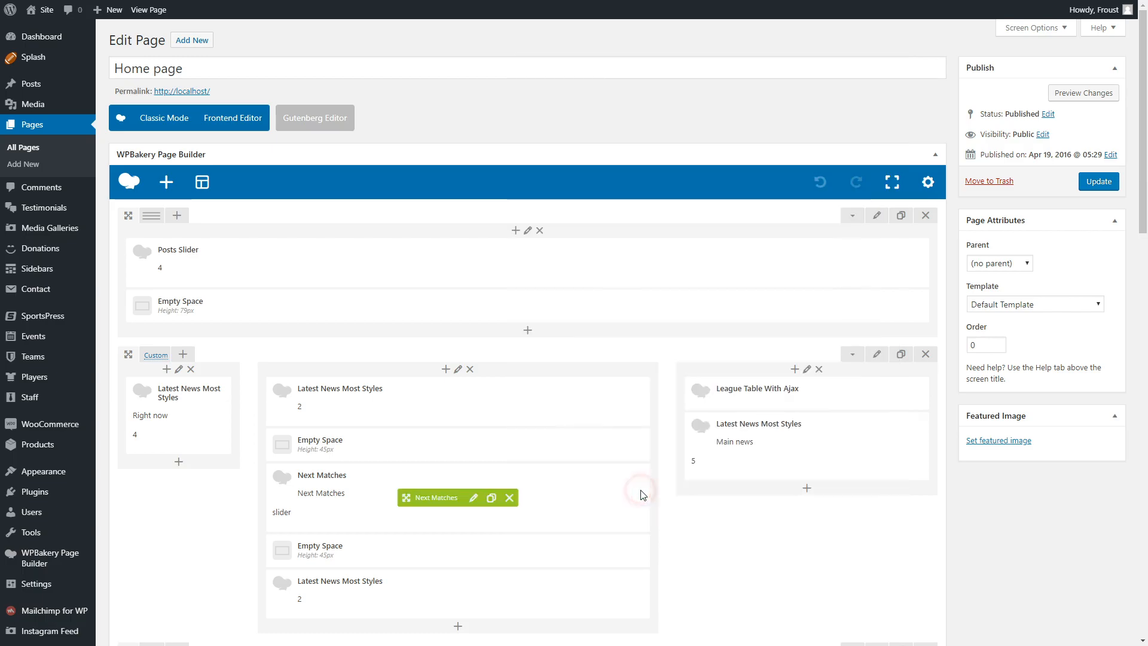
# - Review the home page's video module settings, then return to the WordPress Dashboard
pyautogui.scroll(-3)
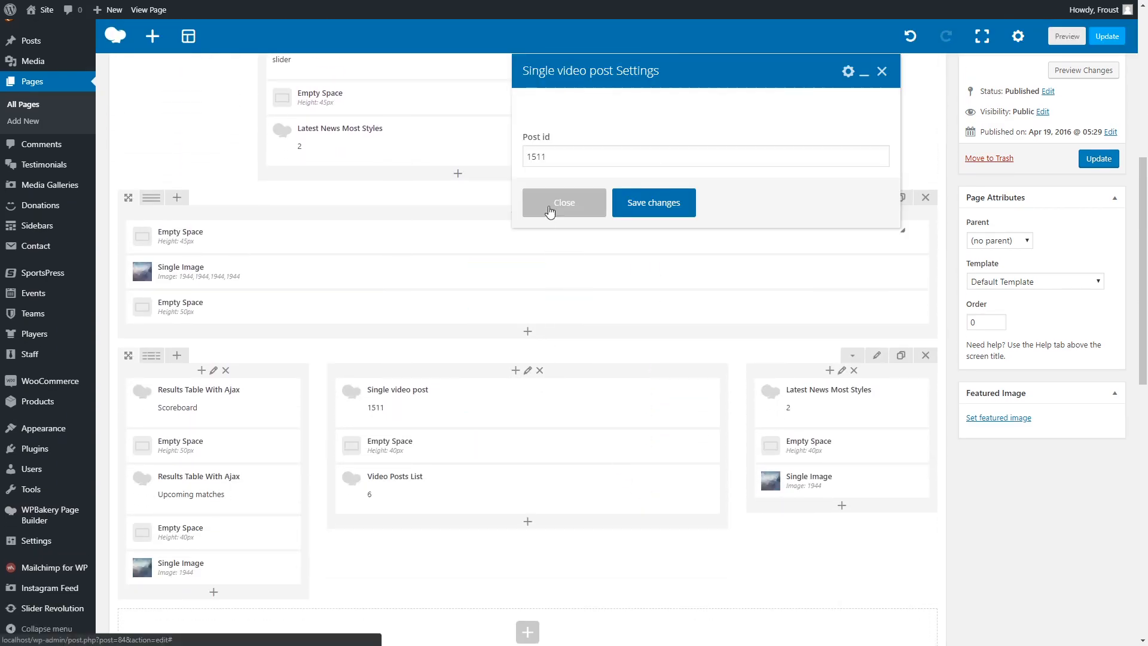
pyautogui.click(563, 202)
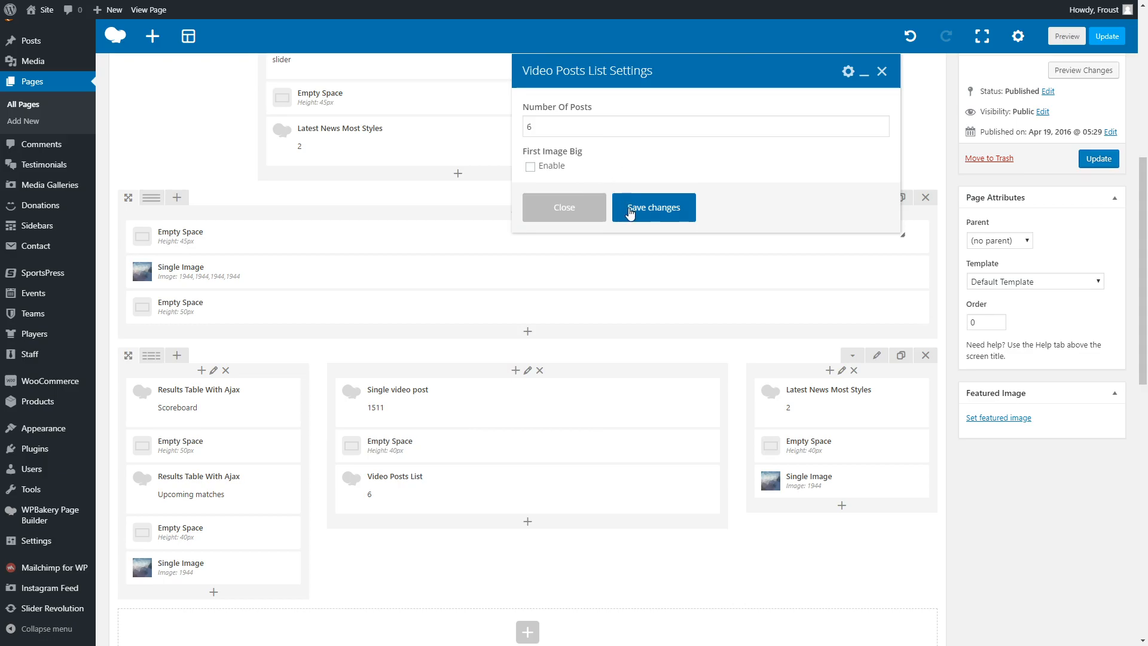
pyautogui.click(652, 207)
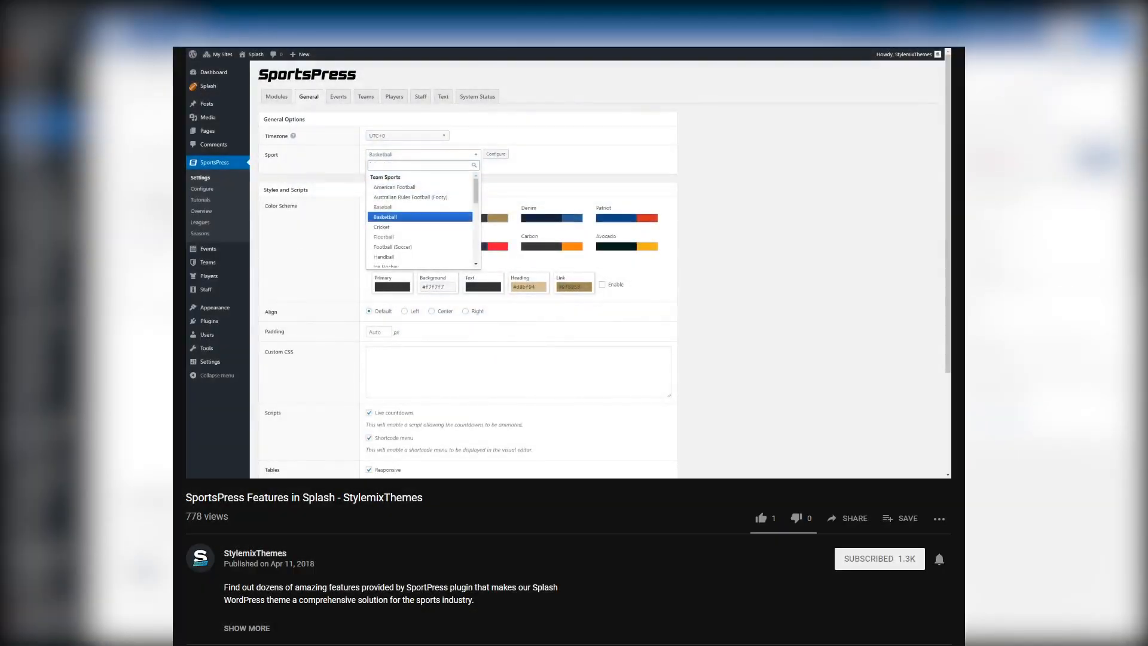
pyautogui.click(385, 216)
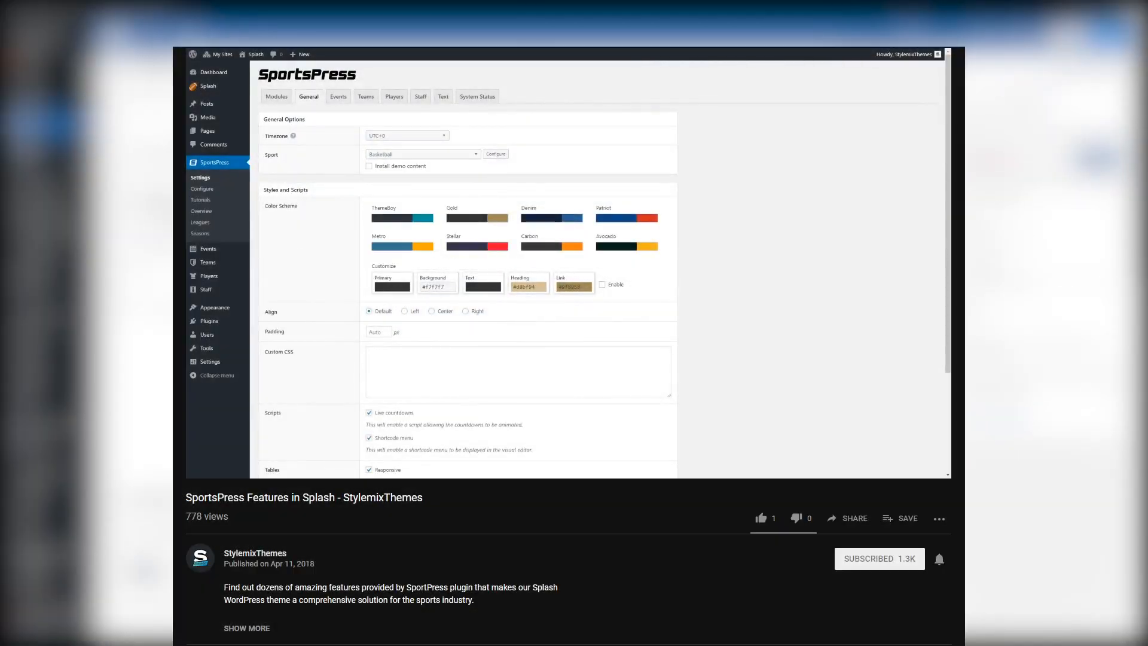
pyautogui.click(423, 154)
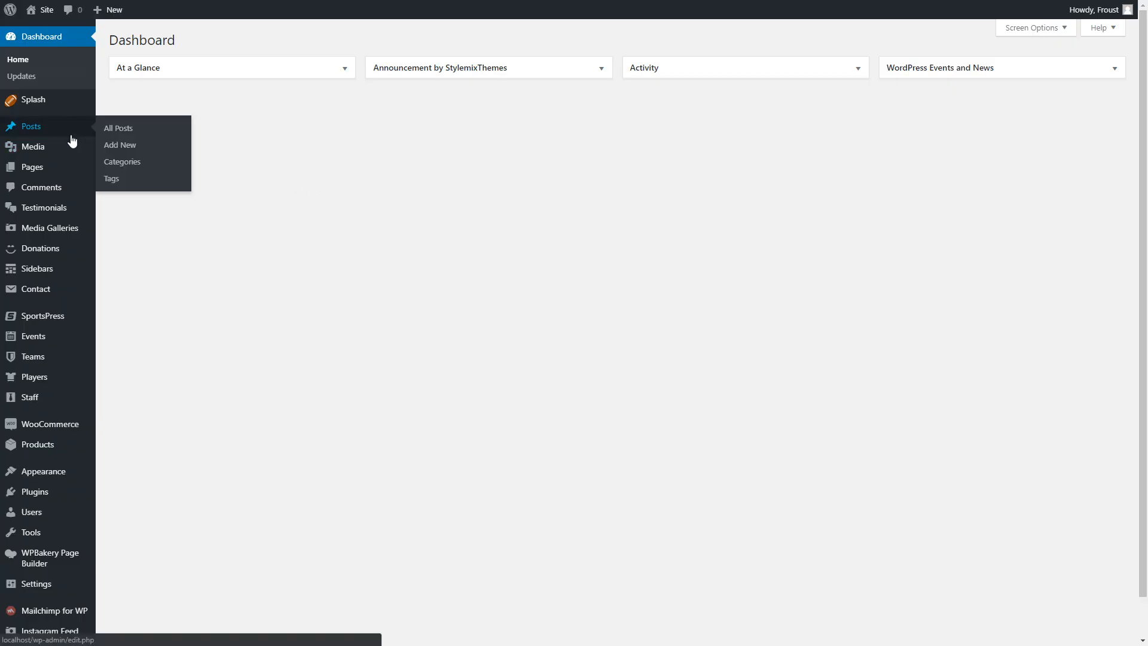
# - Open the May 8 'Against all odds' post from All Posts in Classic Mode
pyautogui.click(118, 127)
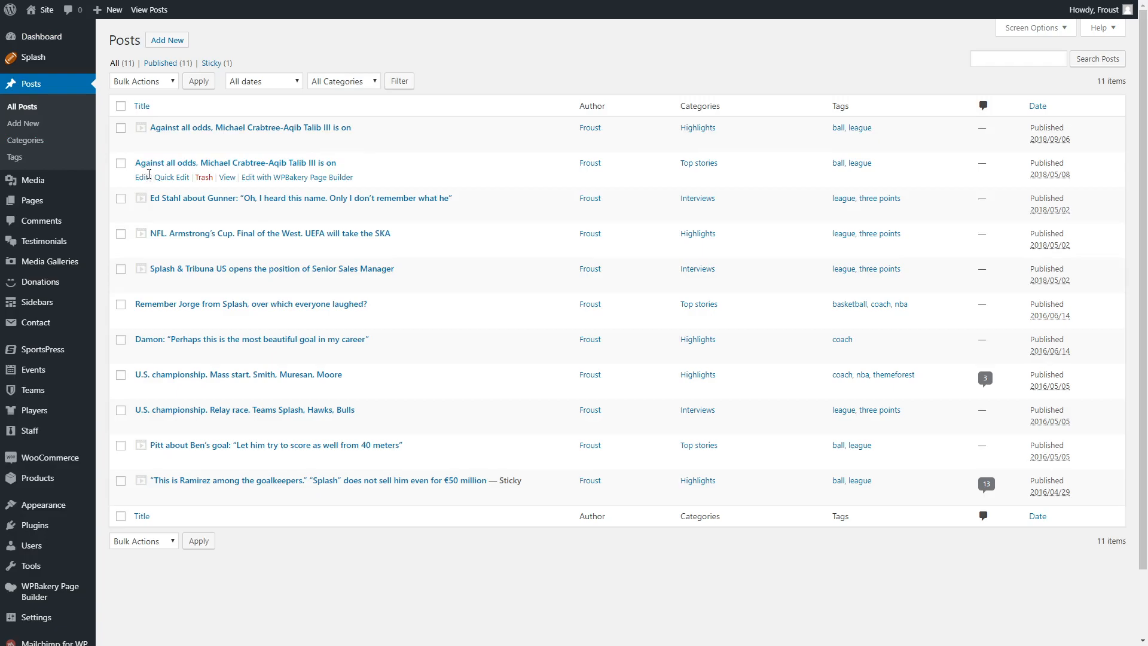
pyautogui.click(138, 177)
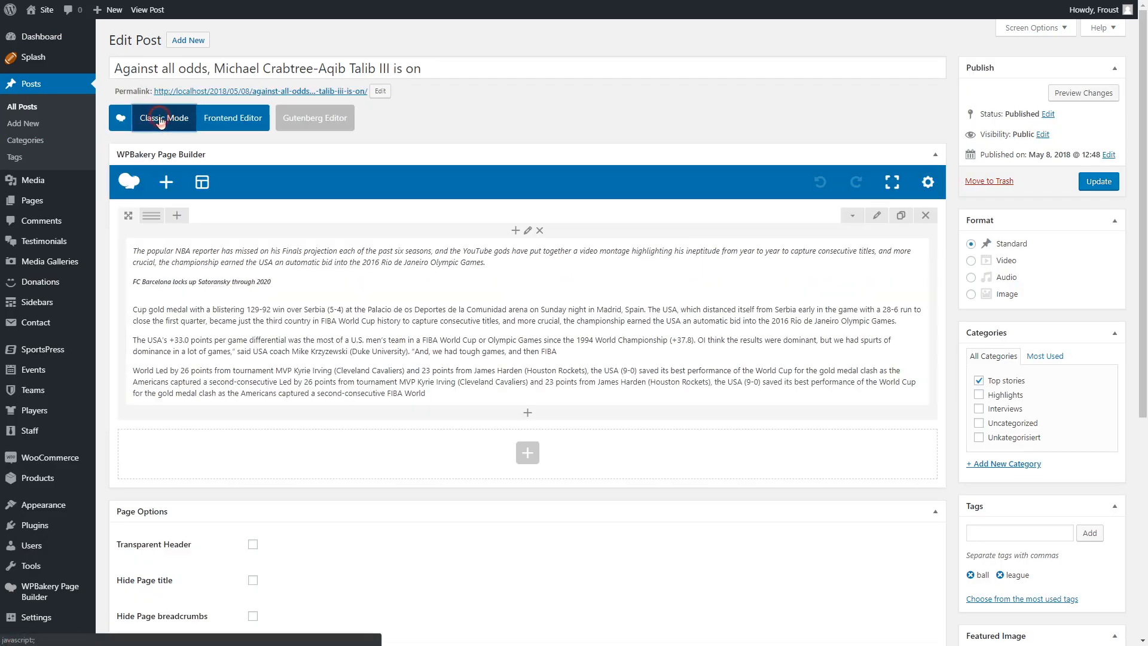
pyautogui.click(163, 118)
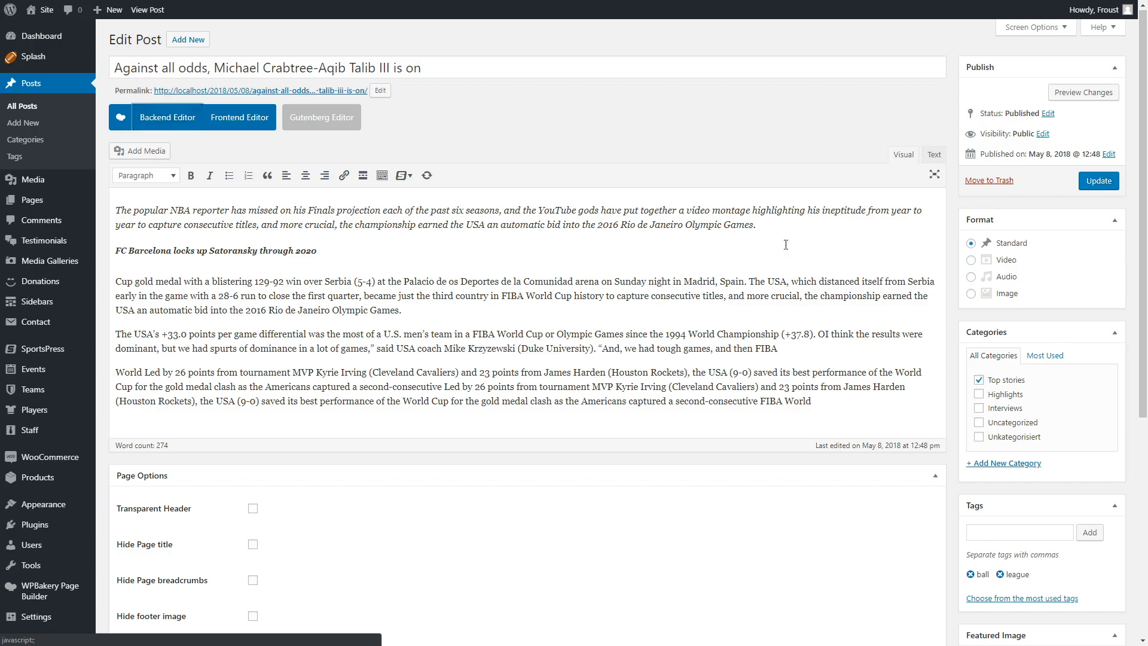
# - File the post under the Highlights and Interviews categories
pyautogui.click(971, 260)
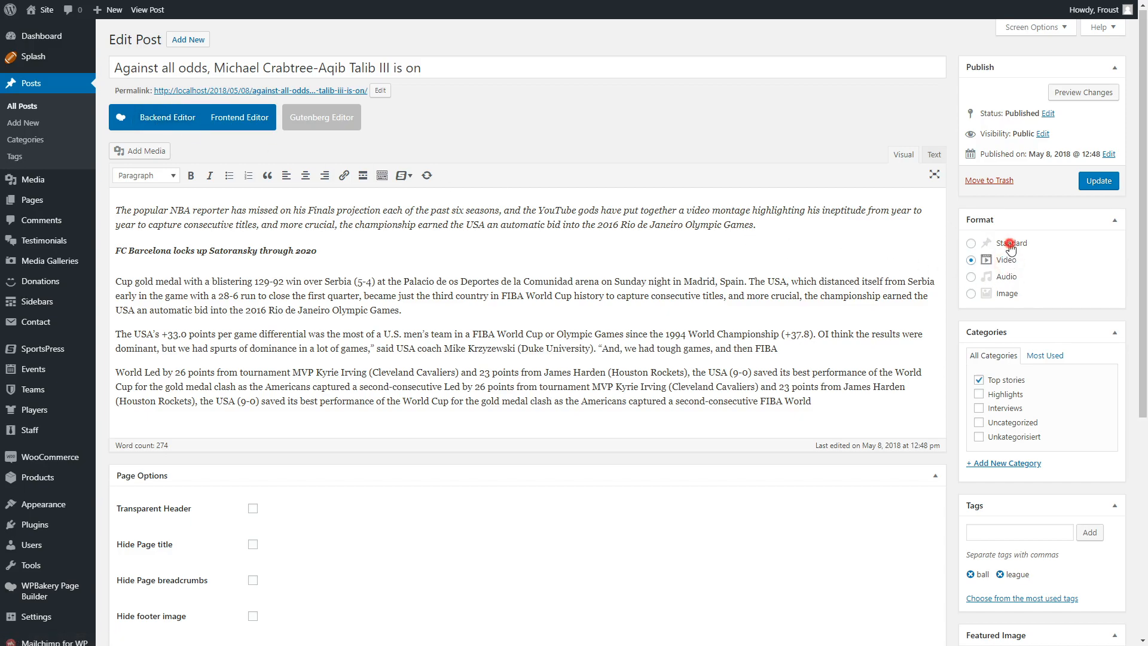
pyautogui.click(971, 242)
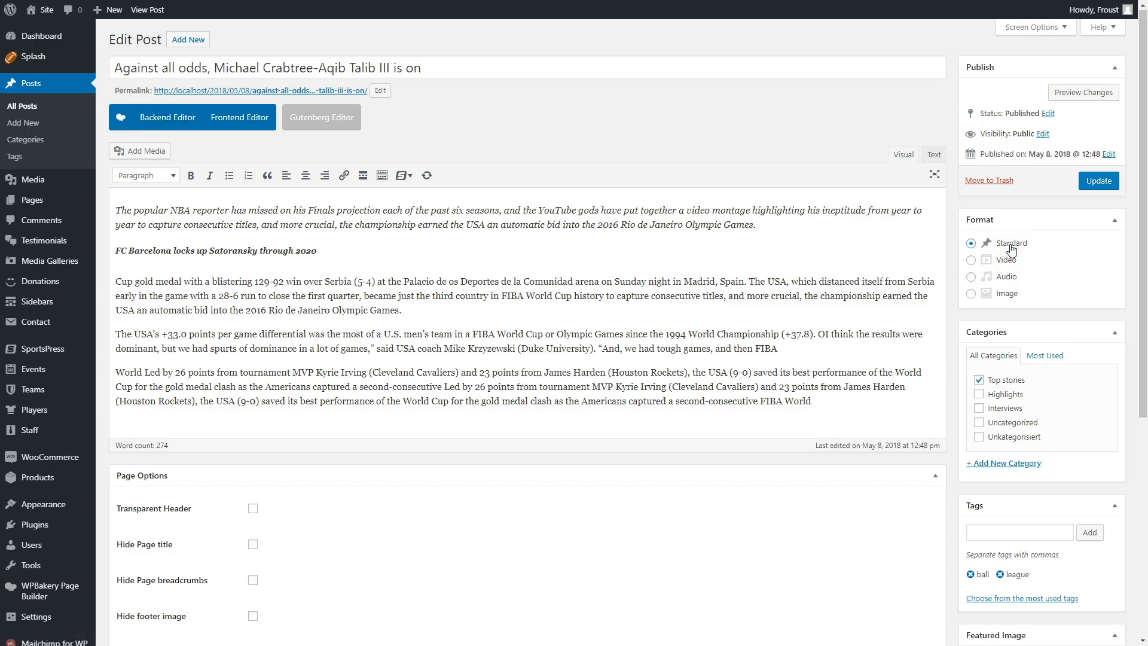
pyautogui.moveTo(1029, 408)
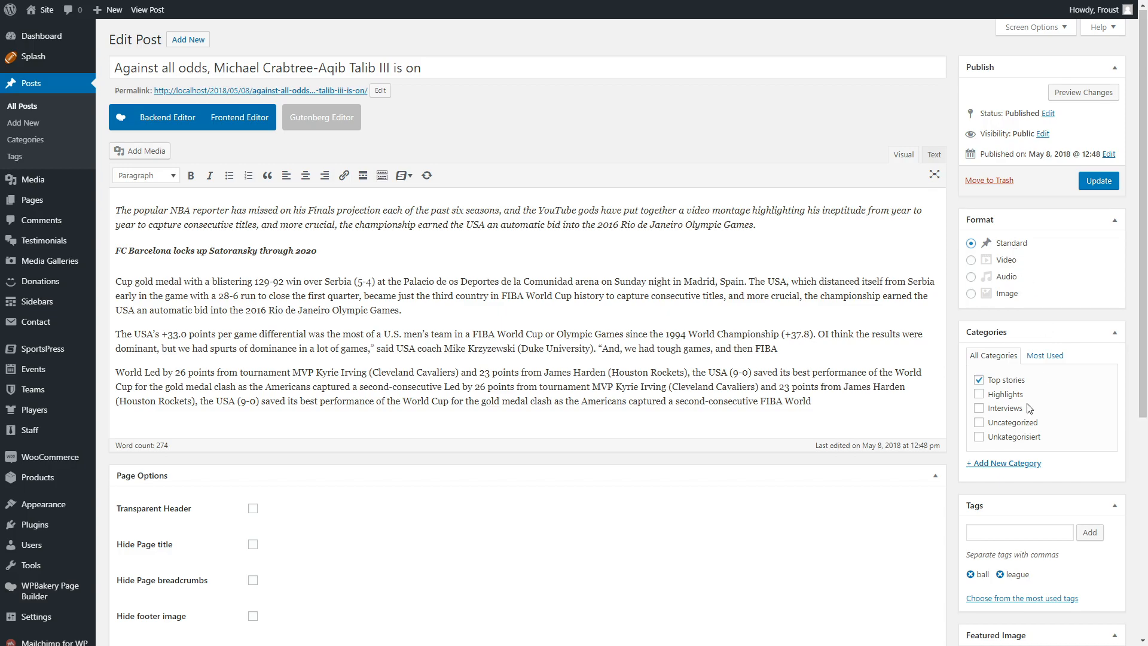
pyautogui.scroll(-3)
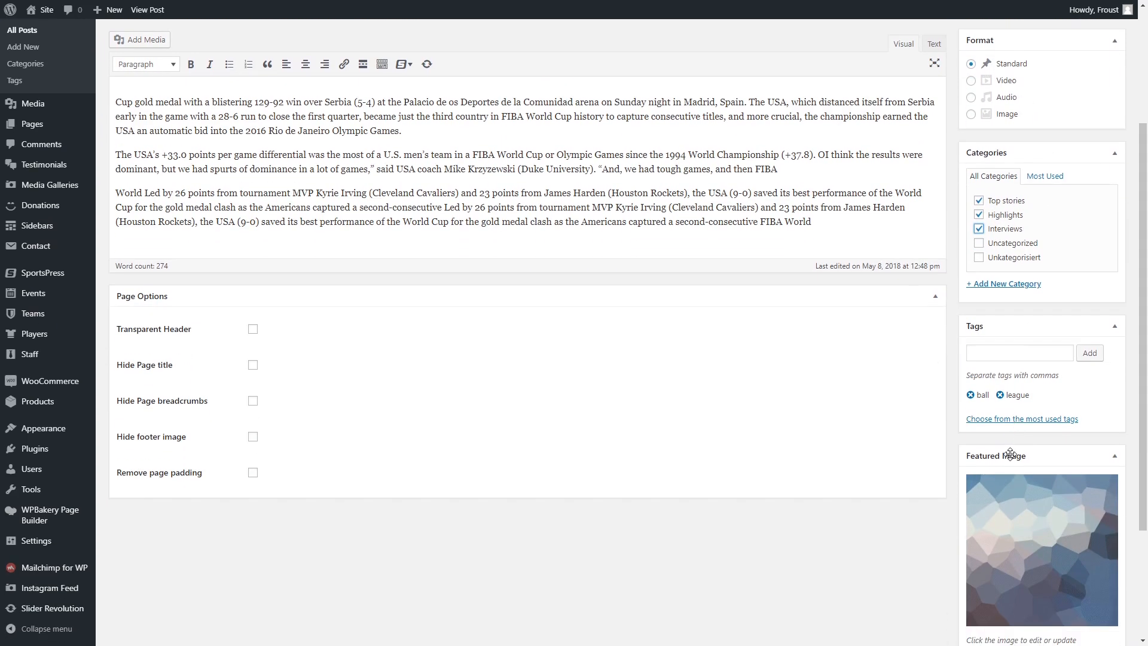
pyautogui.moveTo(1001, 396)
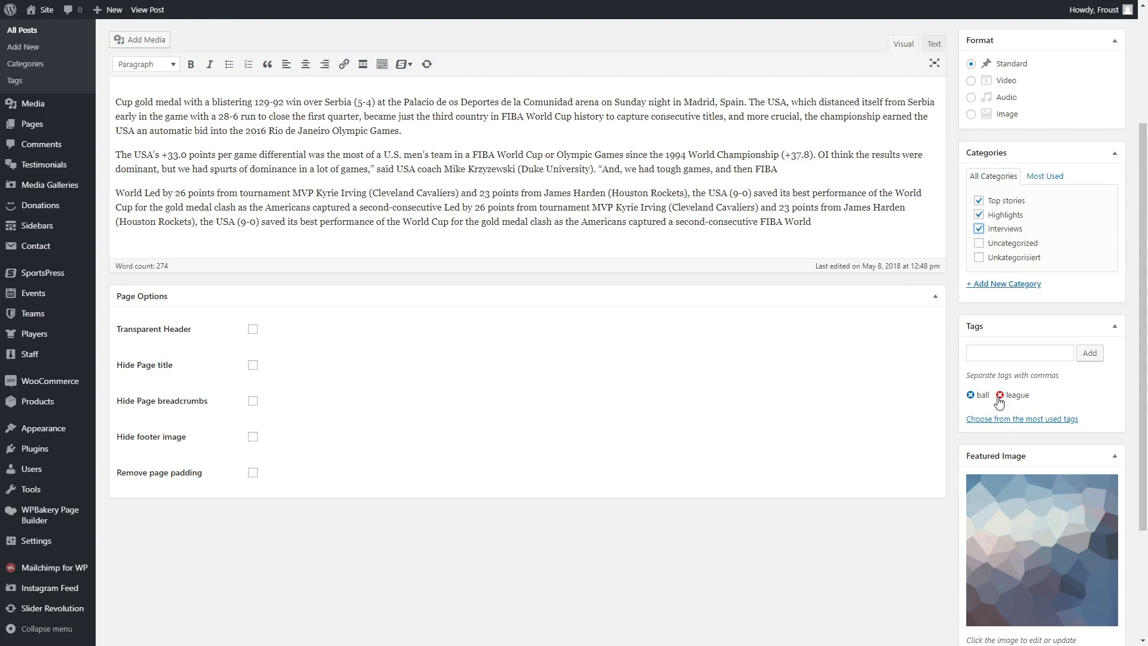
# - Set the arched tower photo as featured image, add video URL /watch?v=Z5JToSOy9Og, and update
pyautogui.click(1041, 550)
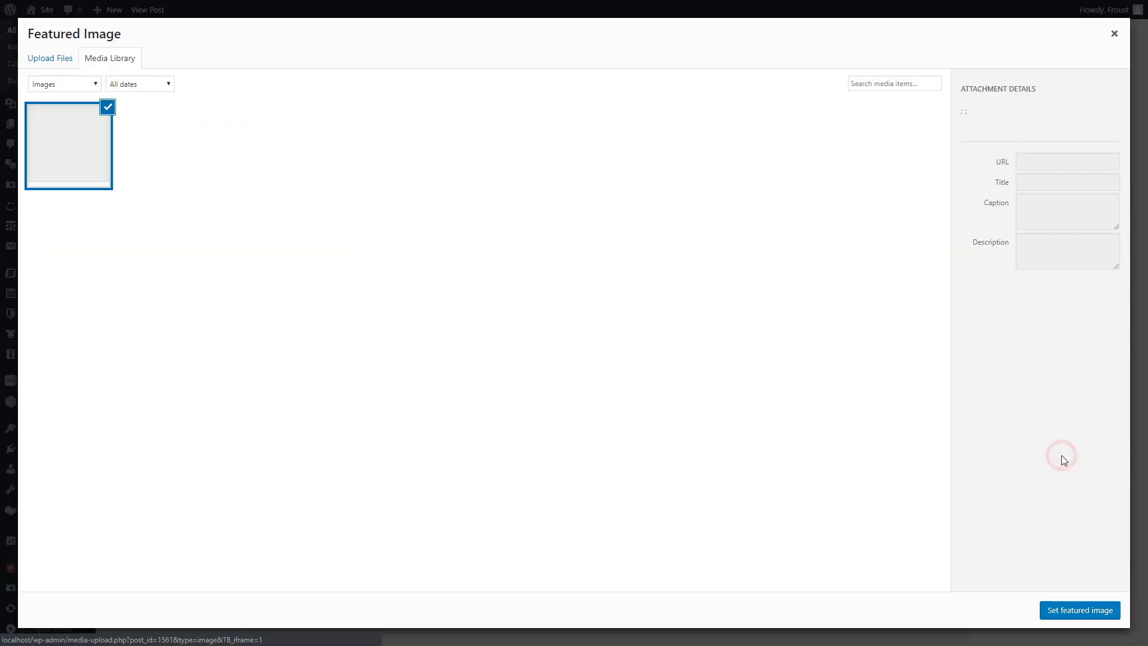
pyautogui.click(68, 145)
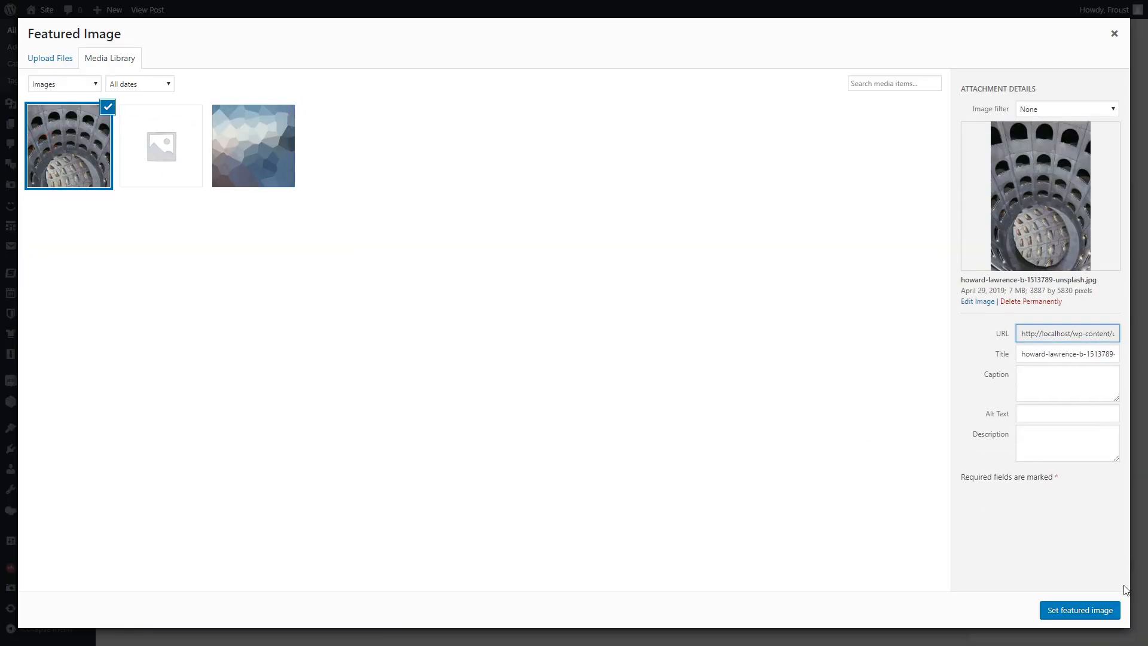
pyautogui.click(1079, 610)
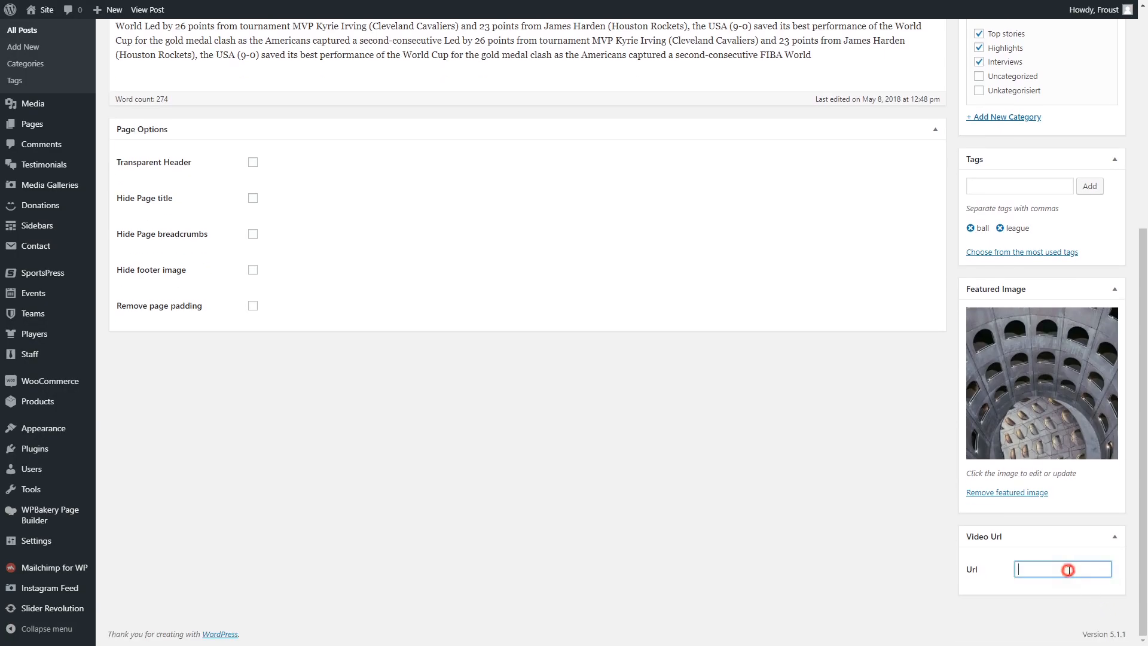
pyautogui.write('/watch?v=Z5JToSOy9Og')
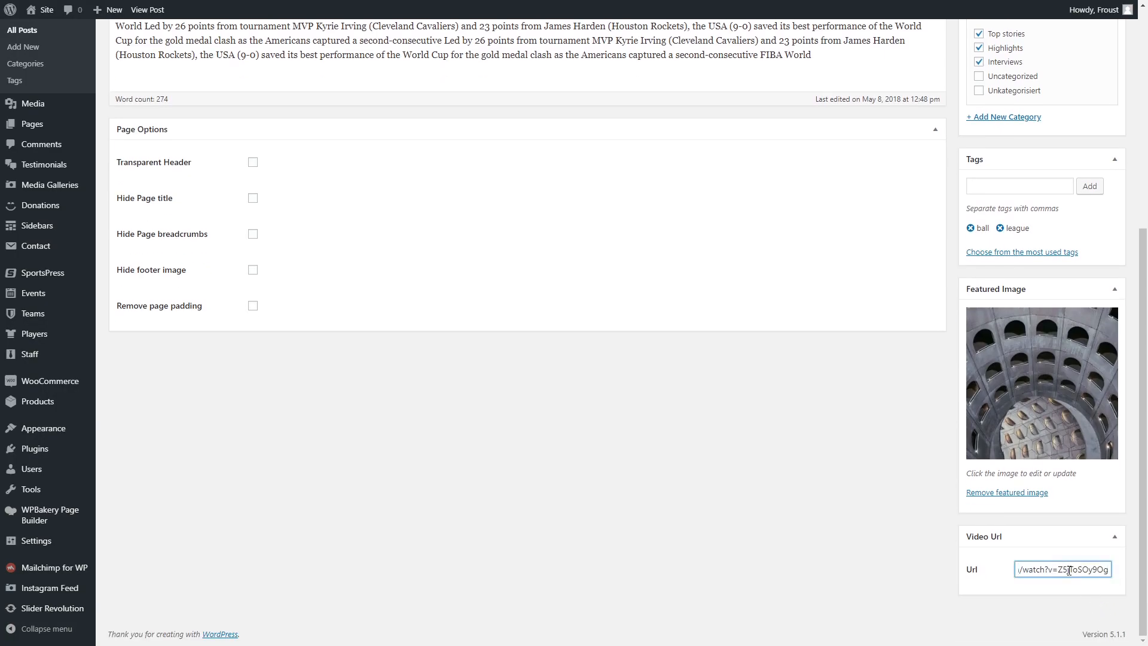
pyautogui.click(146, 10)
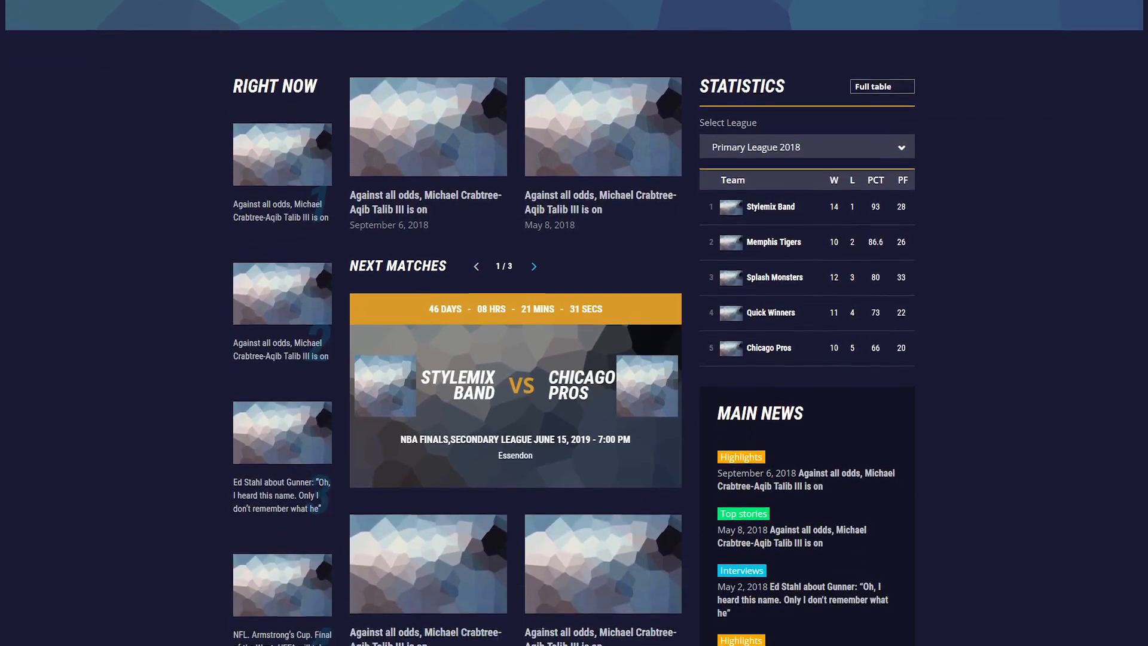
pyautogui.scroll(-3)
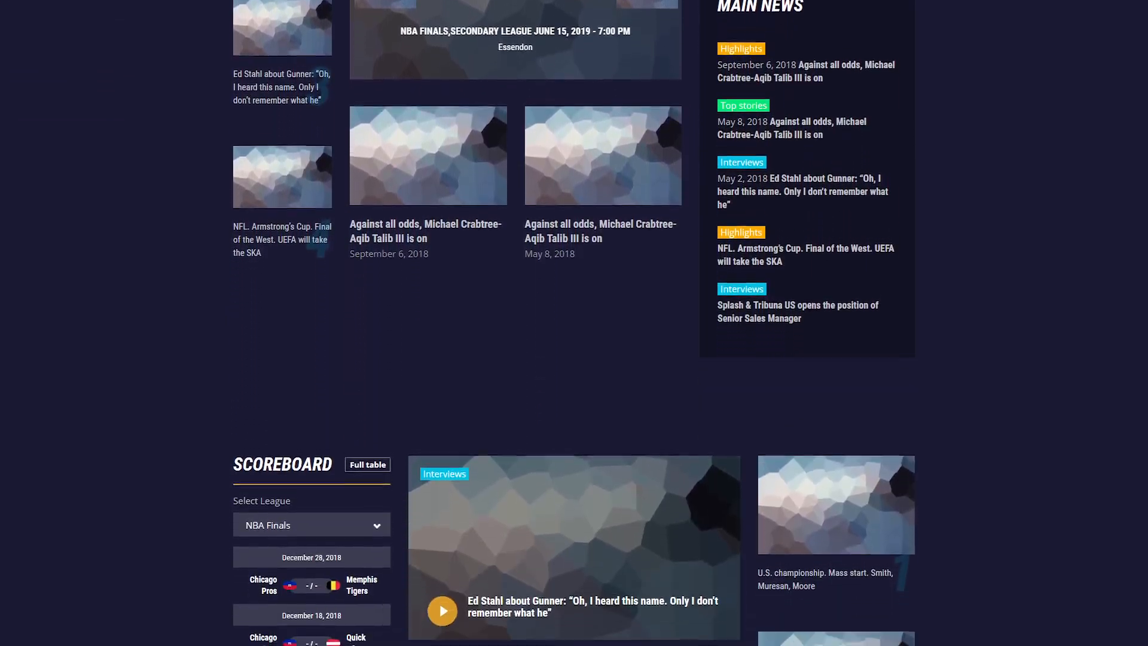
pyautogui.scroll(-3)
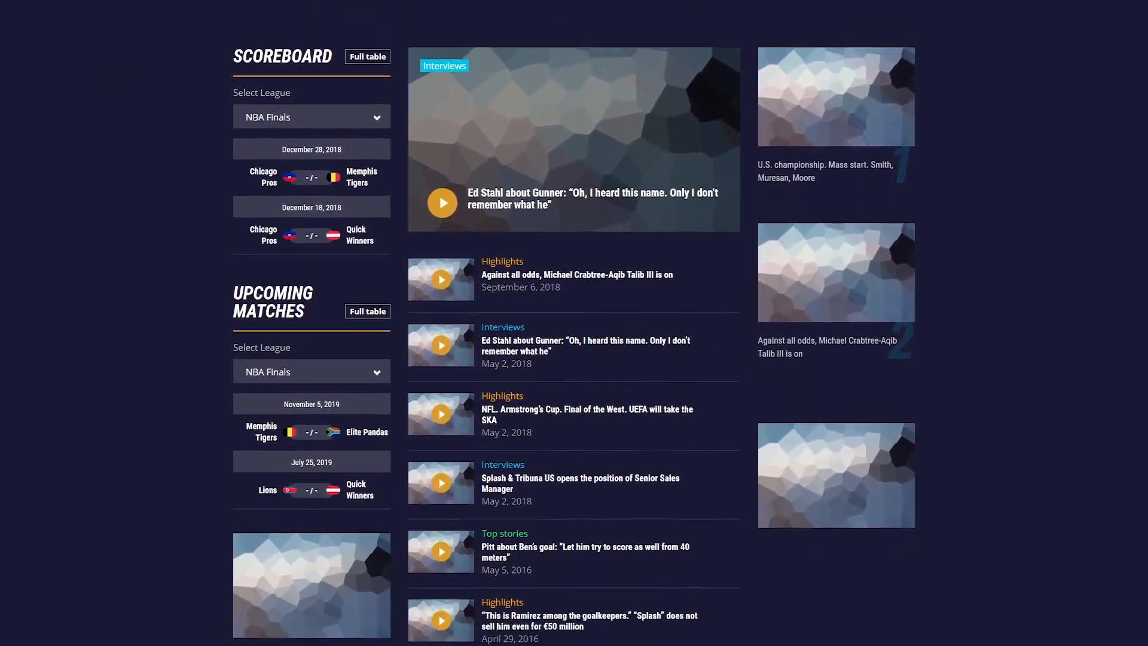